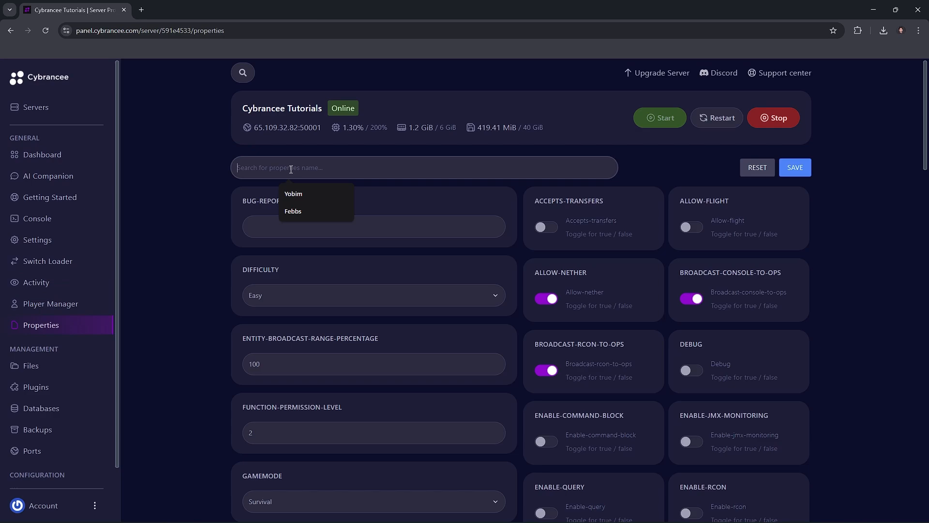
Set the view-distance property to 5, save it, and return to the server dashboard
text(view)
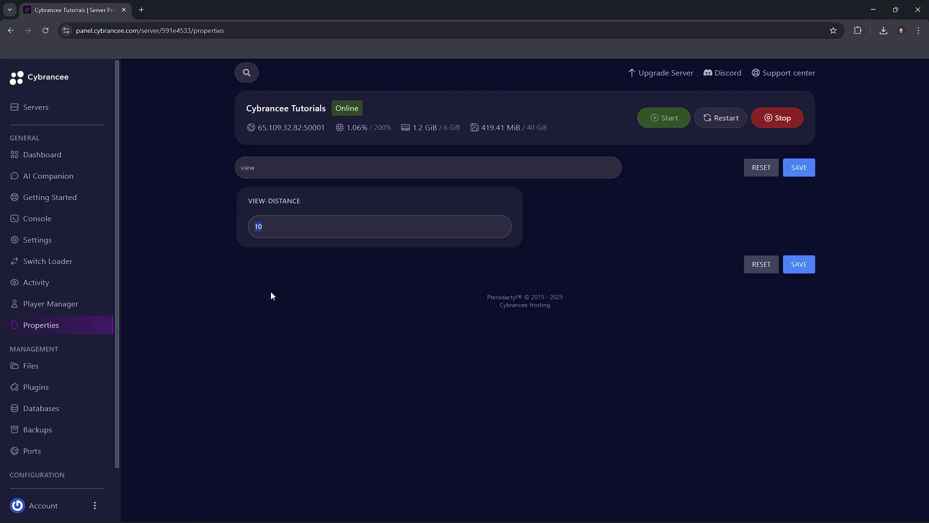
text(5)
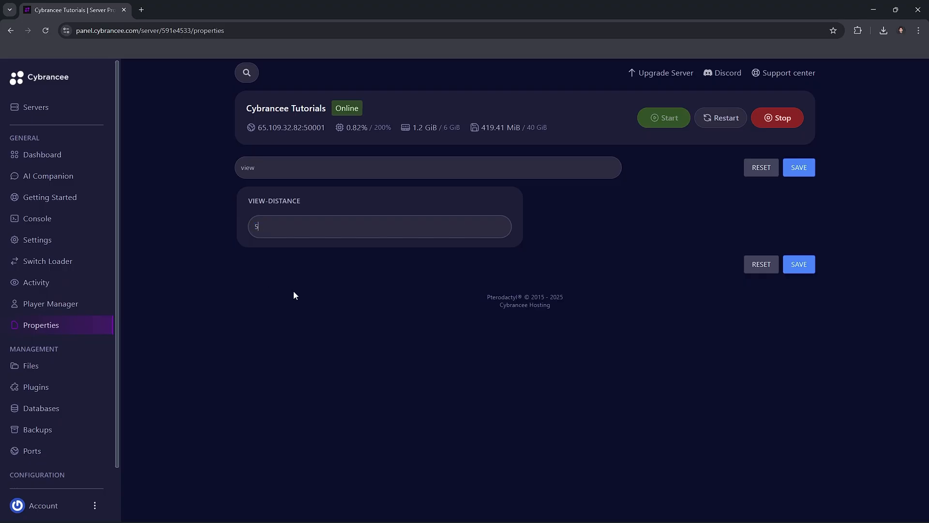
click(799, 263)
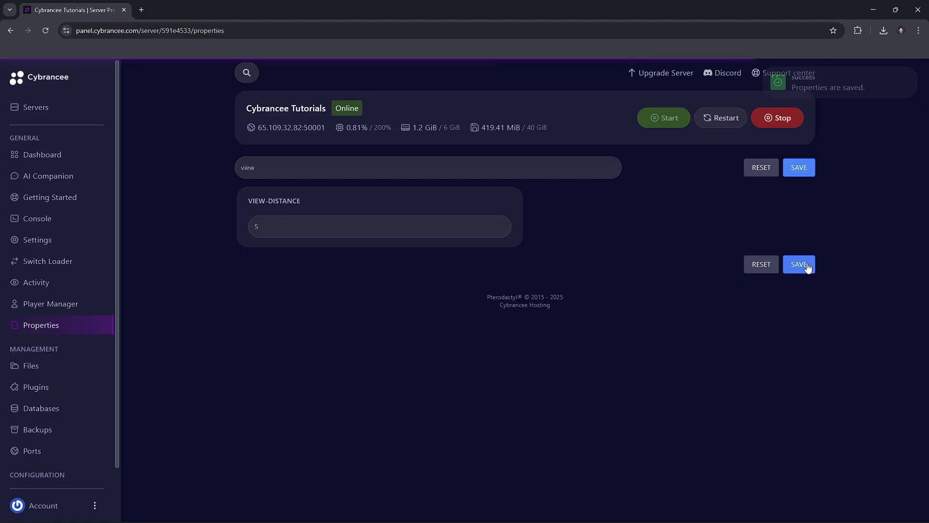
click(42, 154)
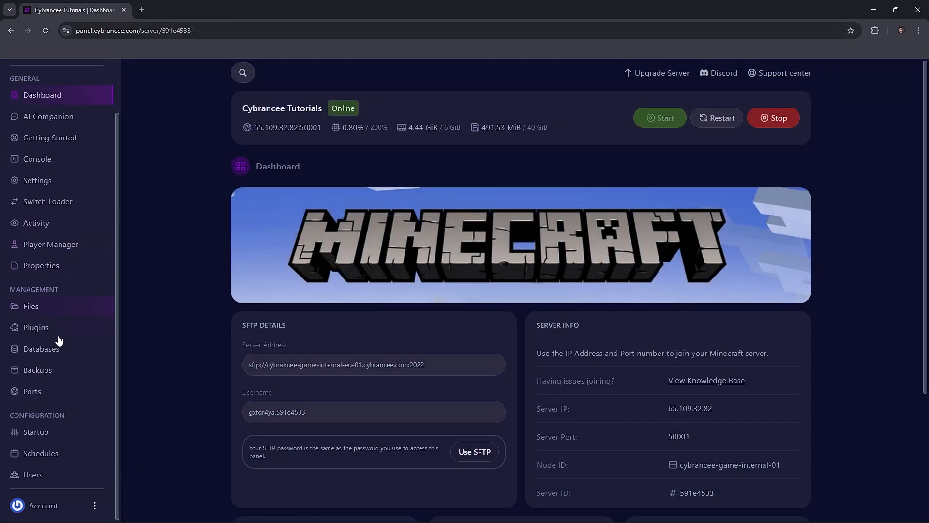
In Startup settings, toggle [EXPERIMENTAL] Increased Garbage Collection on (off once, then back on)
click(35, 432)
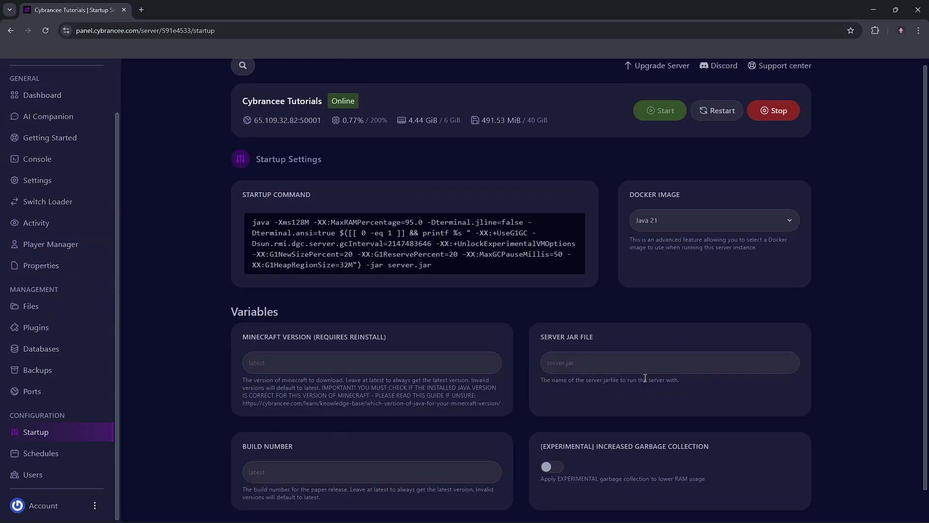
scroll(down, 3)
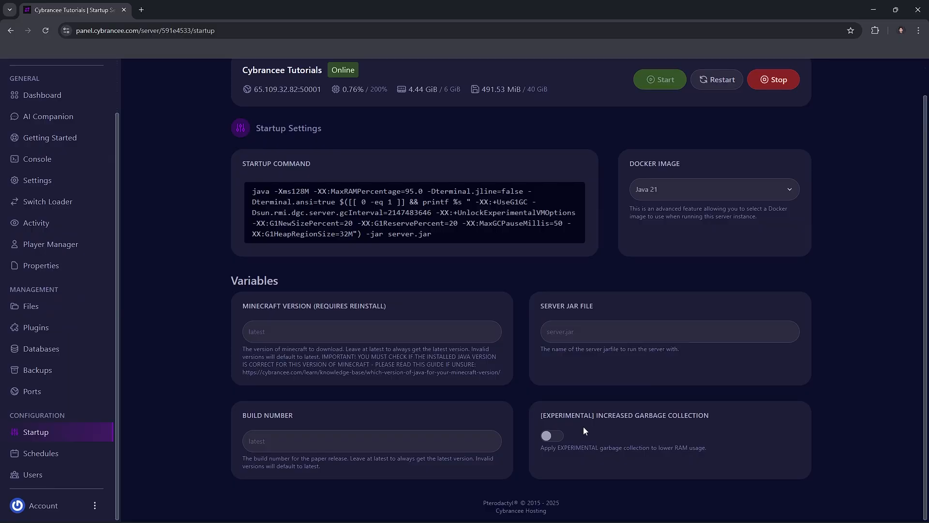
click(551, 436)
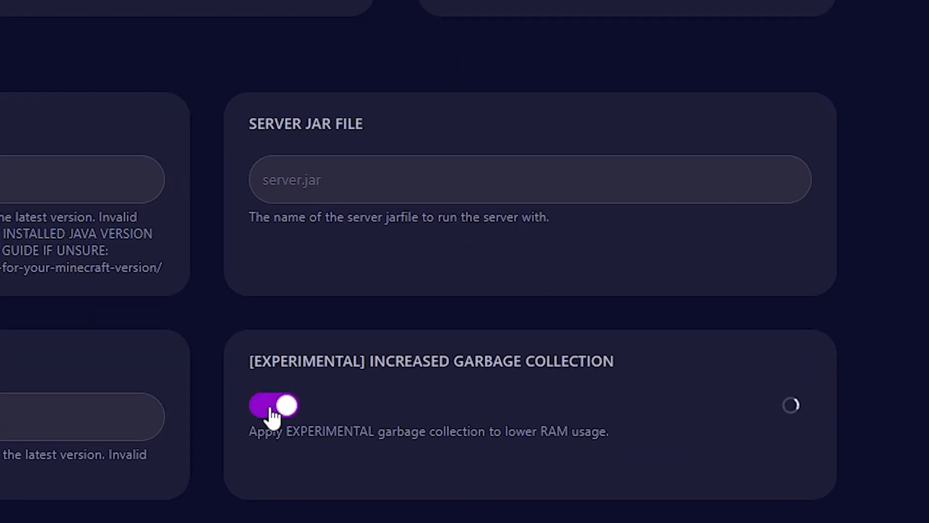
click(273, 404)
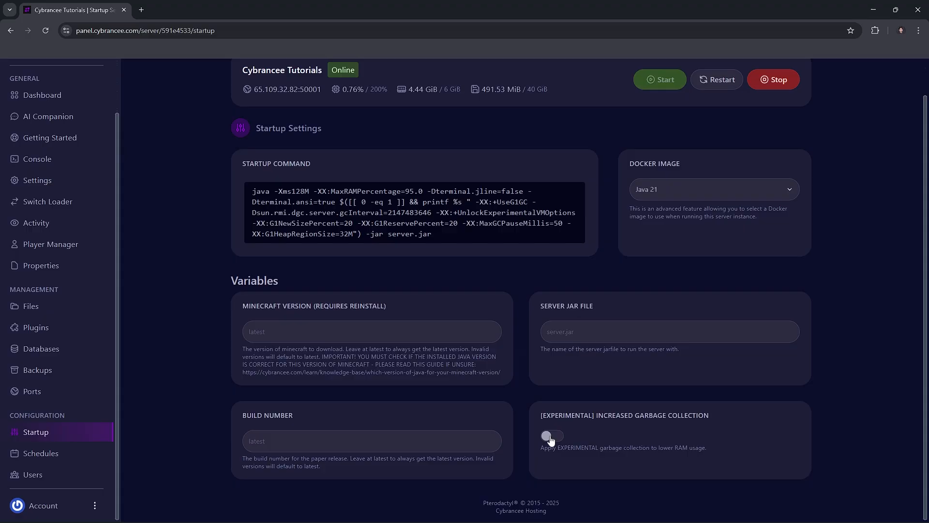
click(551, 437)
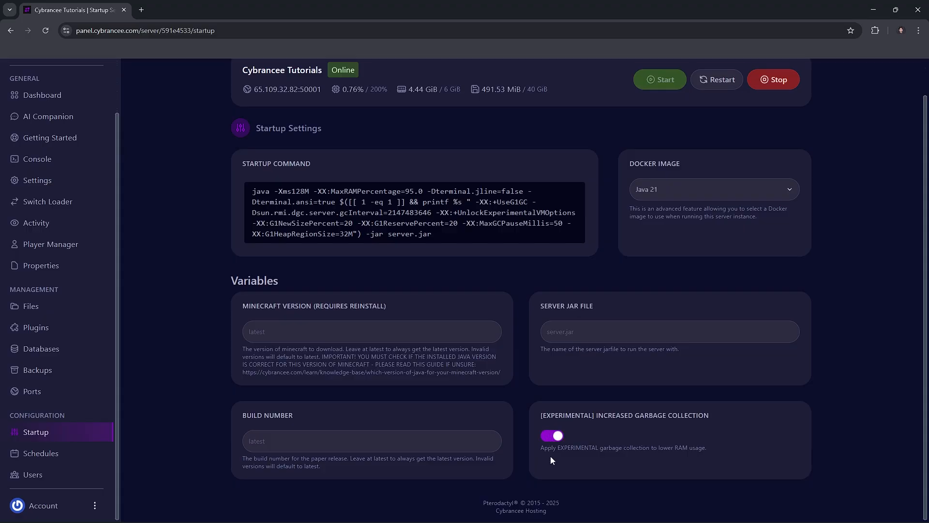